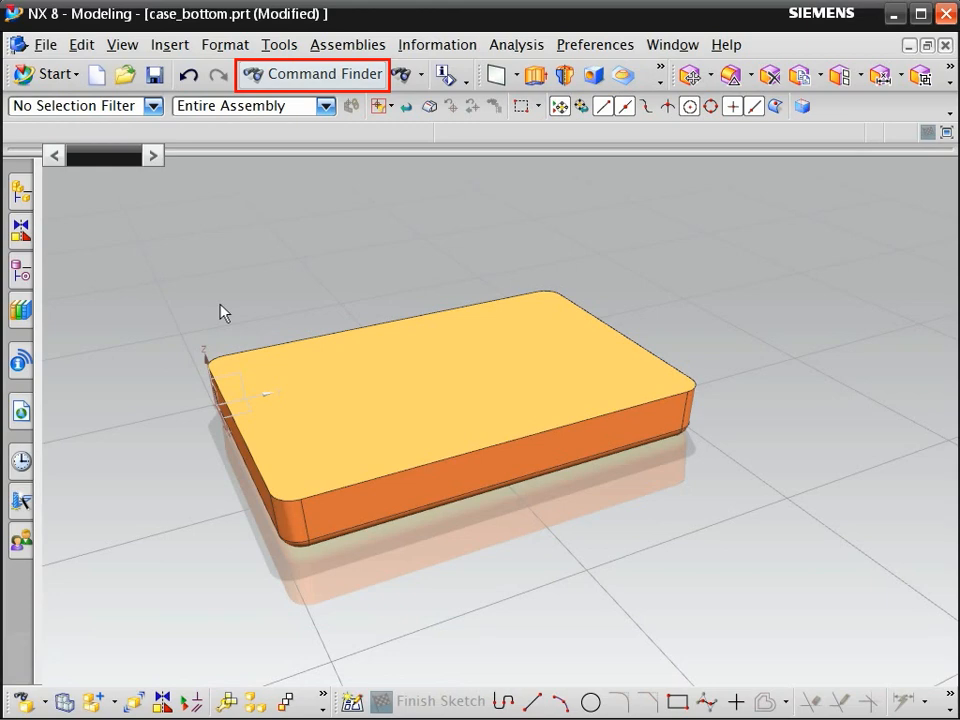
pyautogui.moveTo(328, 82)
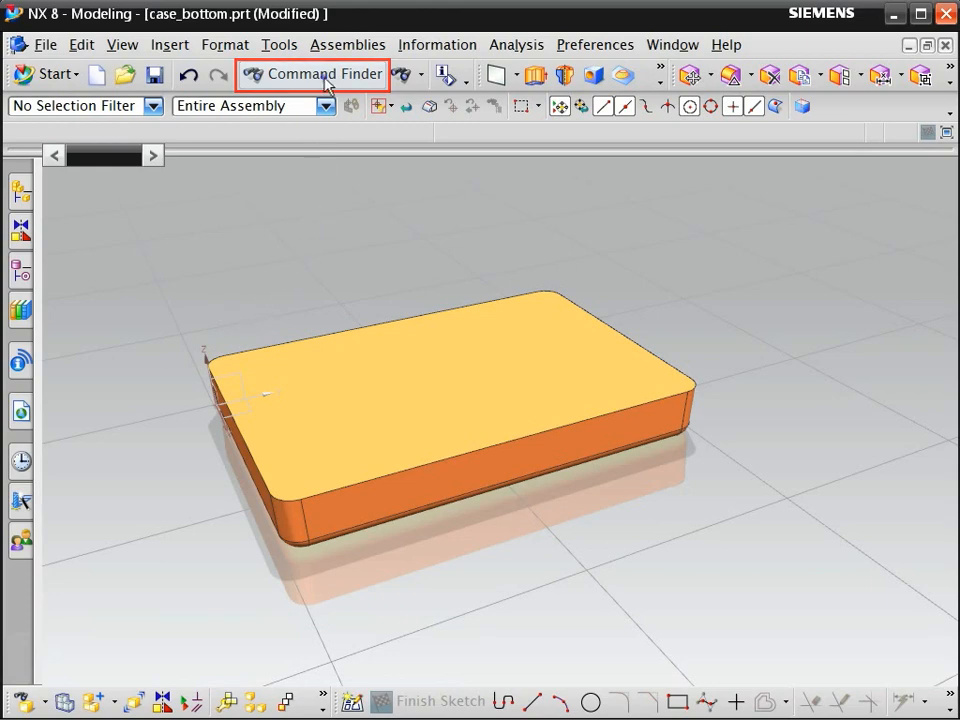
# - Enter 'hollow' into the Command Finder search field
pyautogui.click(312, 74)
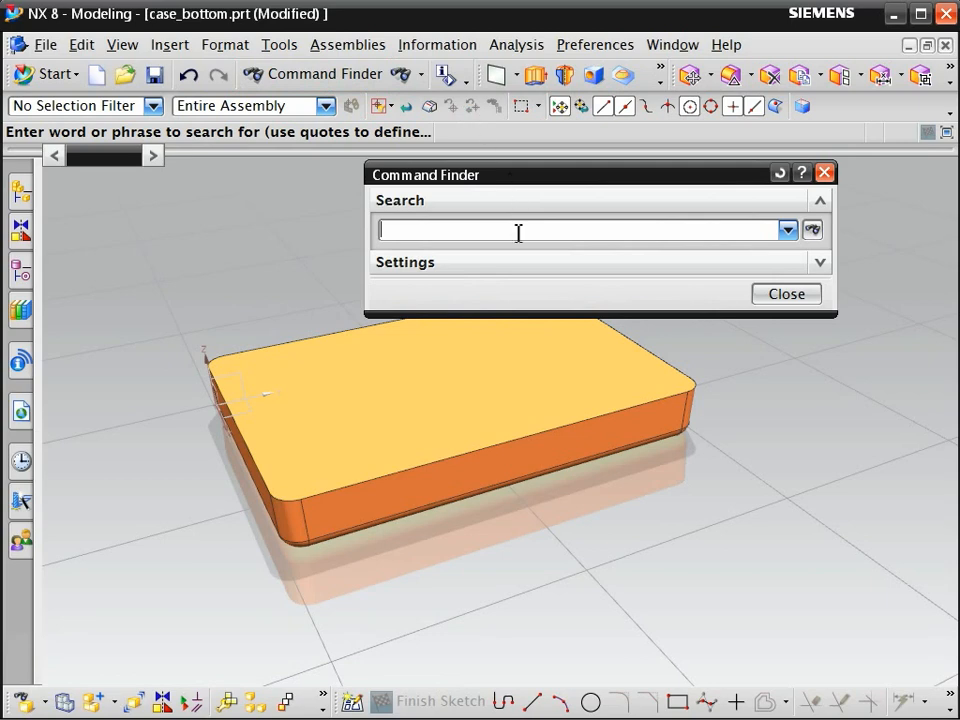
pyautogui.write('holl')
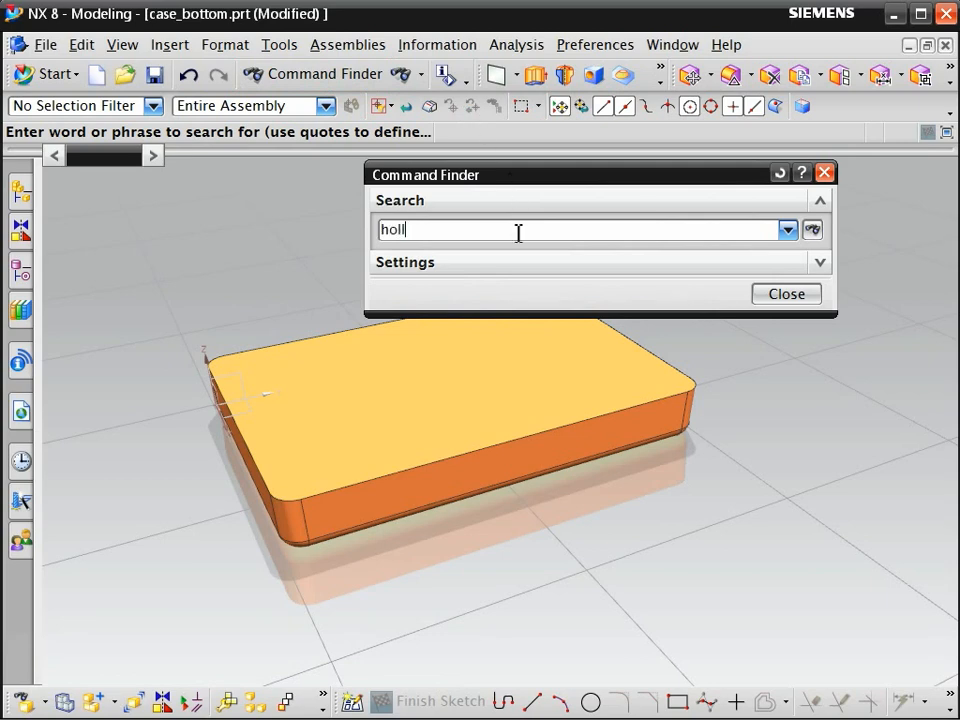
pyautogui.write('ow')
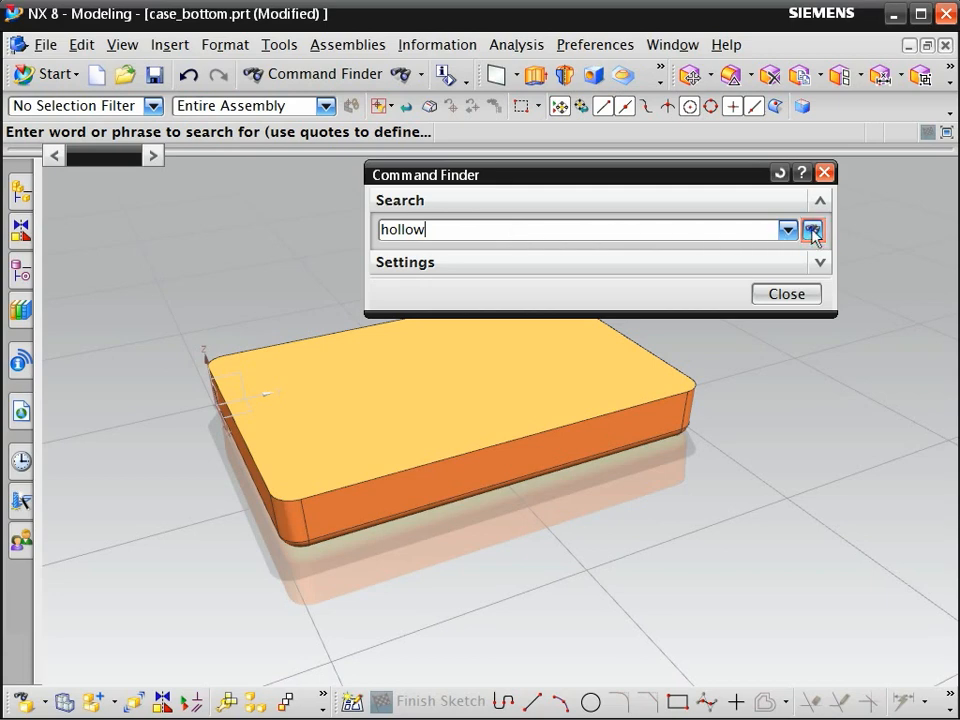
# - Run the 'hollow' search to list Change Shell Thickness, Shell and Shell Body
pyautogui.click(812, 230)
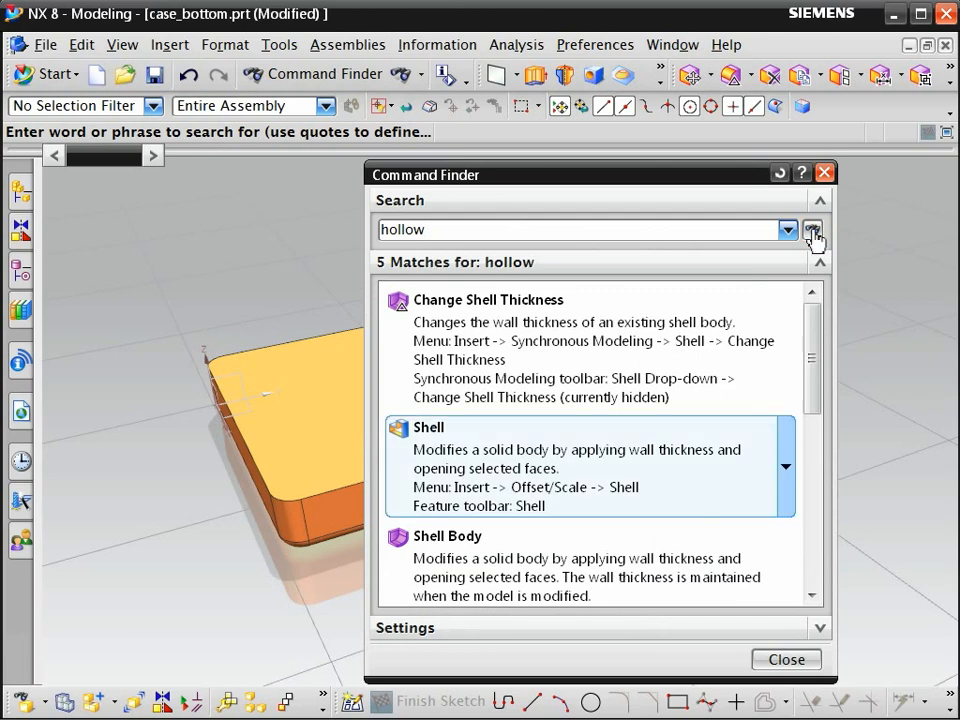
pyautogui.moveTo(640, 462)
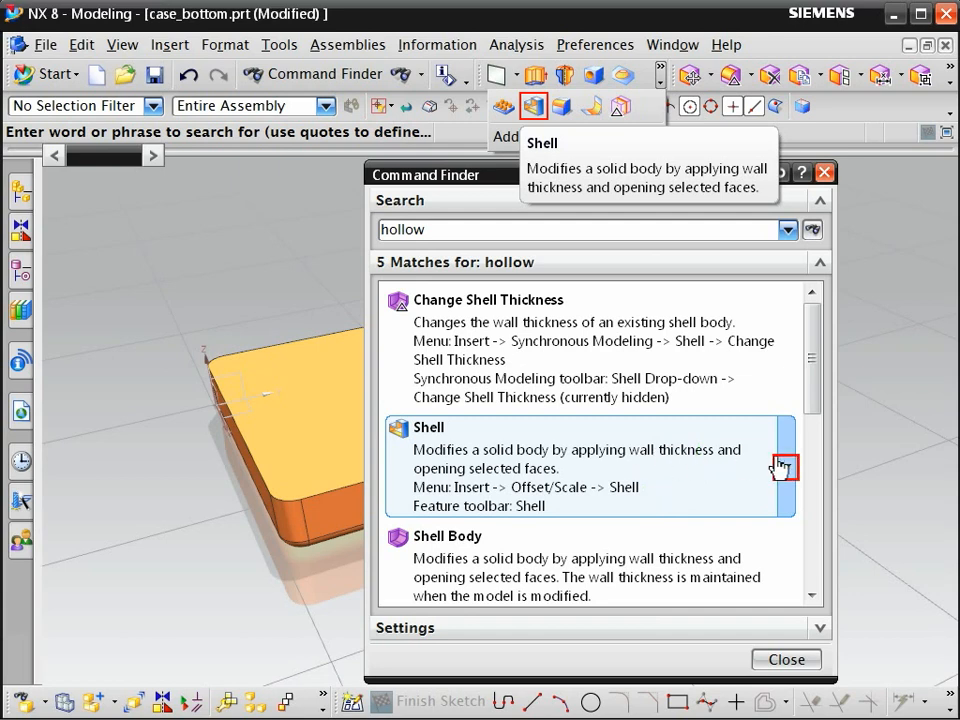
# - Start Shell from the search results, check its Help page, then close Command Finder
pyautogui.rightClick(785, 467)
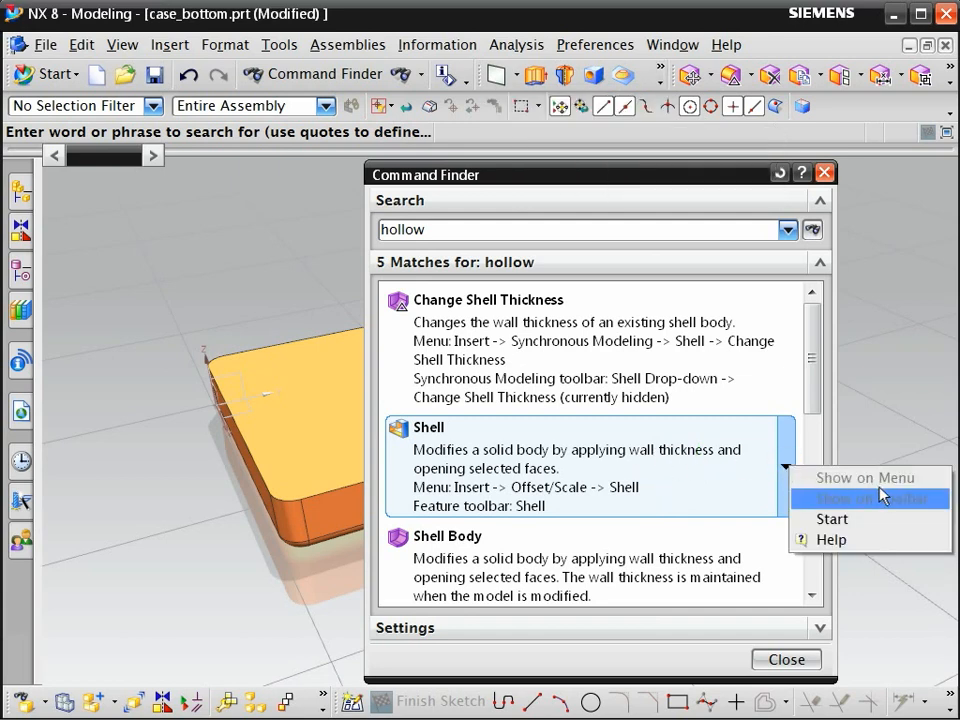
pyautogui.moveTo(875, 499)
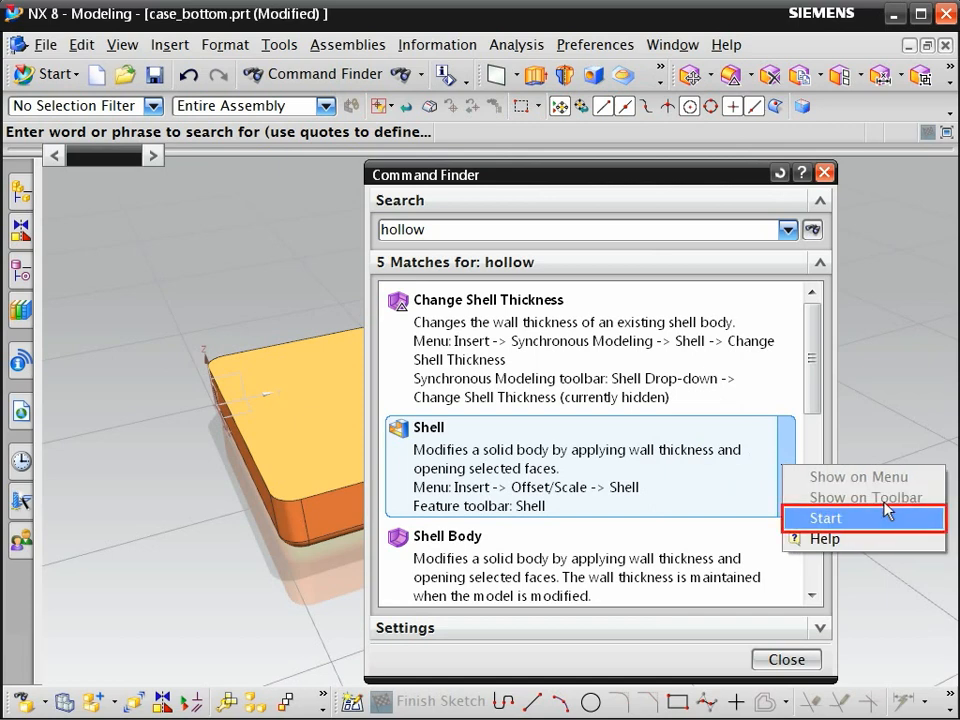
pyautogui.click(824, 518)
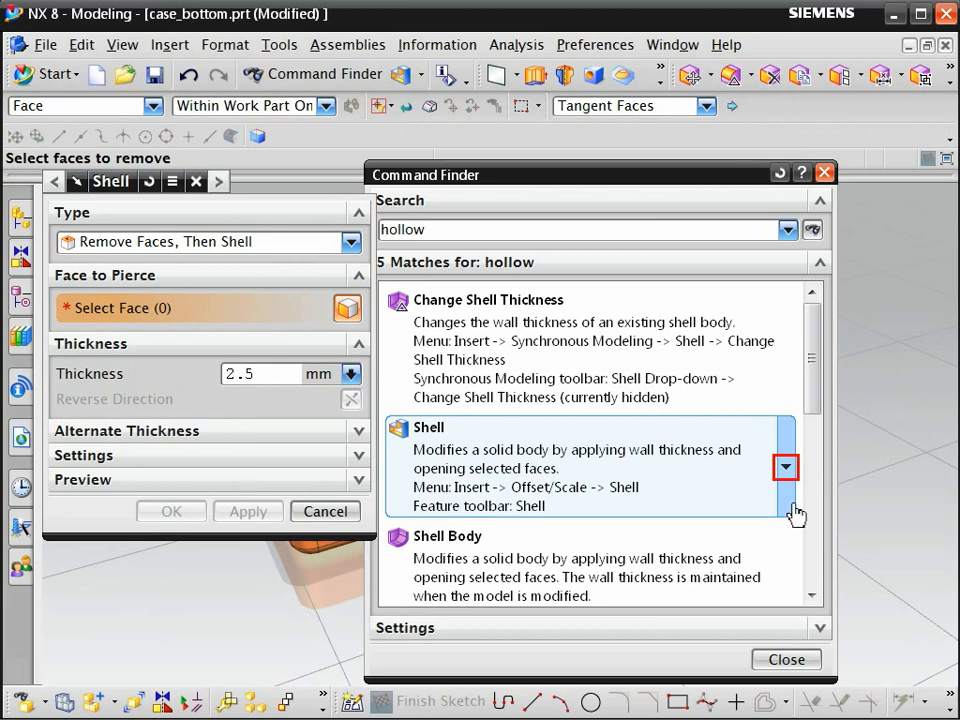
pyautogui.click(785, 467)
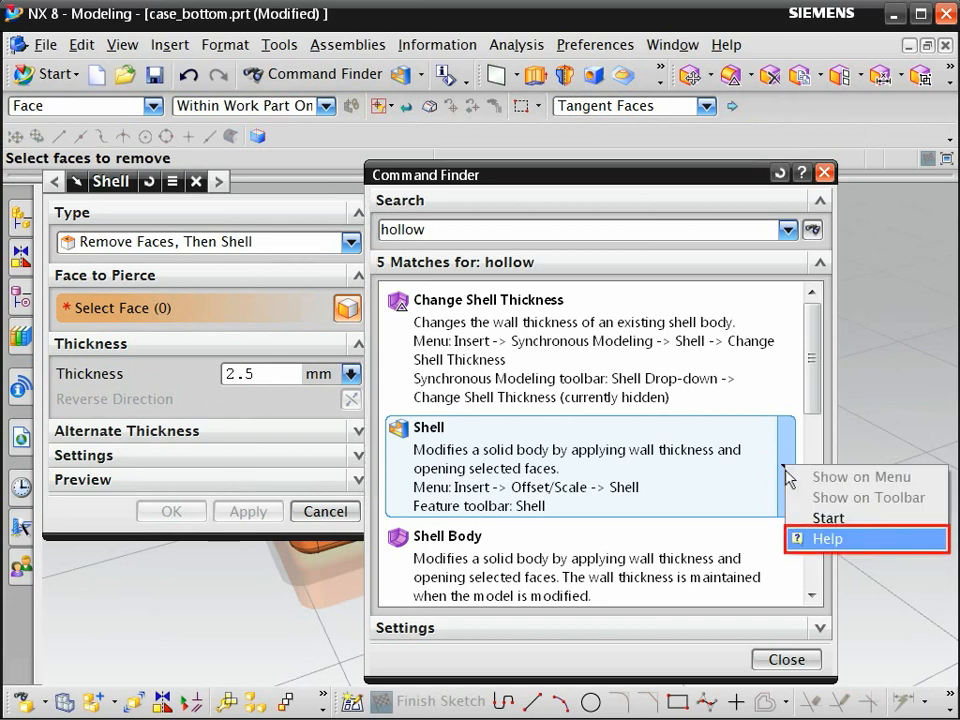
pyautogui.click(826, 538)
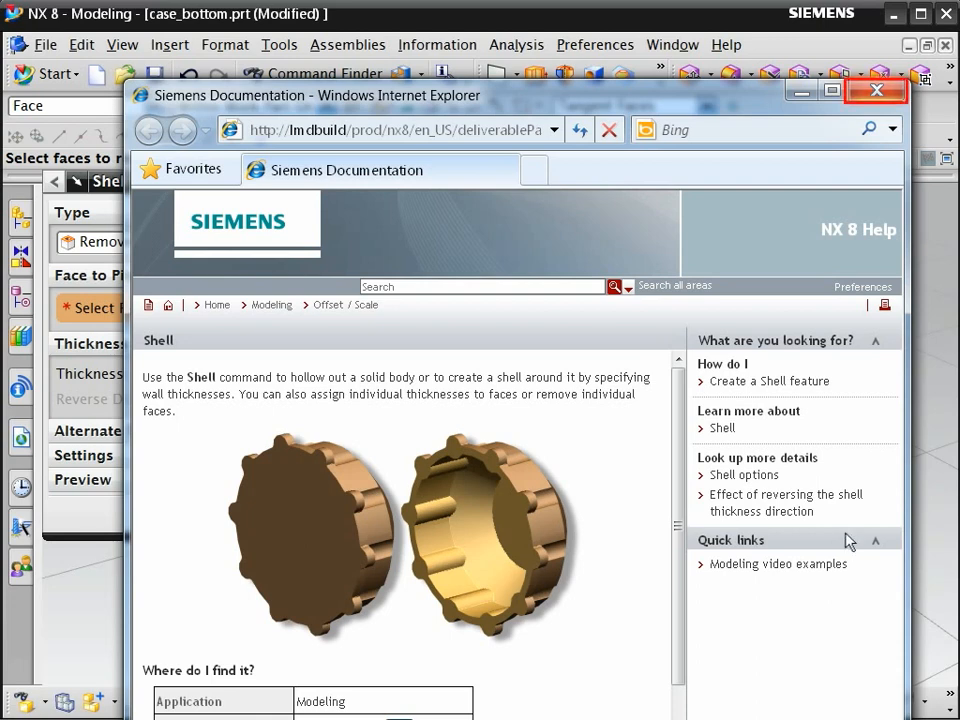
pyautogui.click(875, 90)
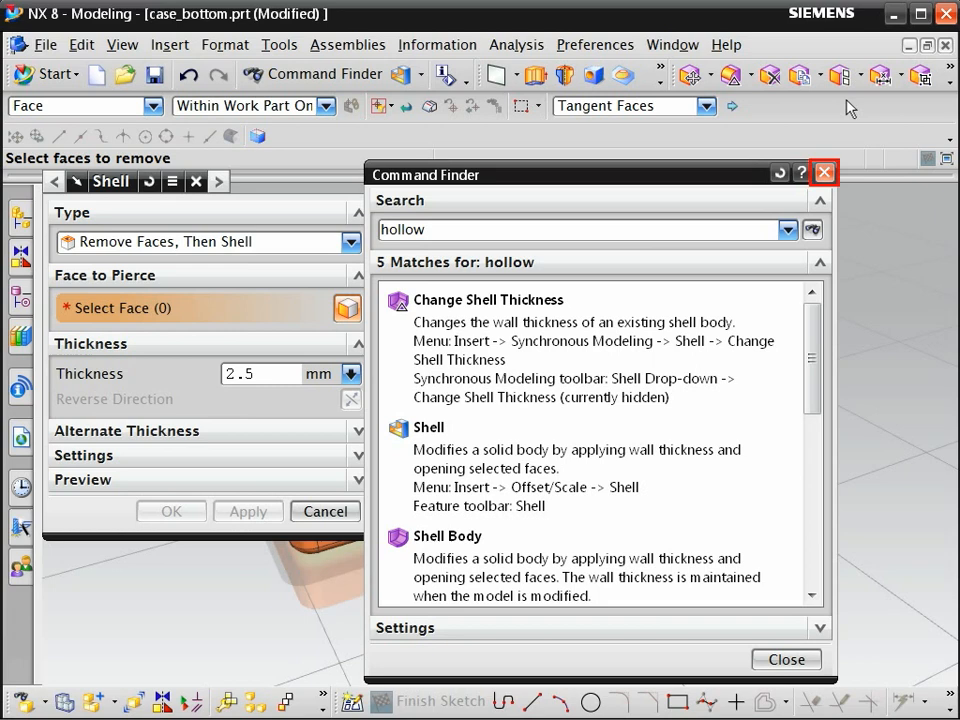
pyautogui.click(823, 172)
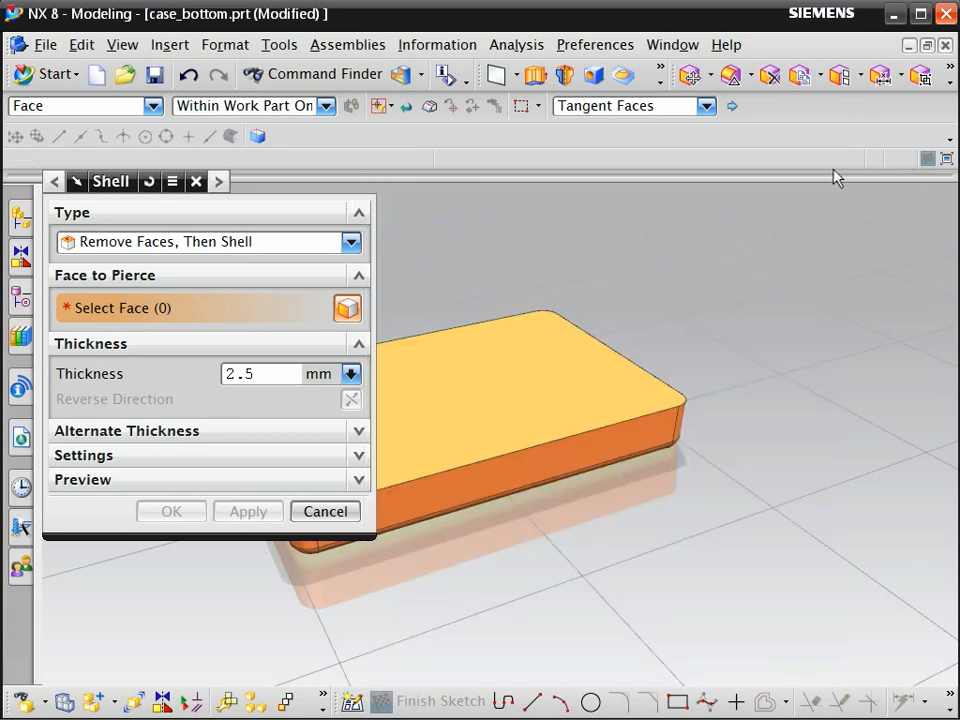